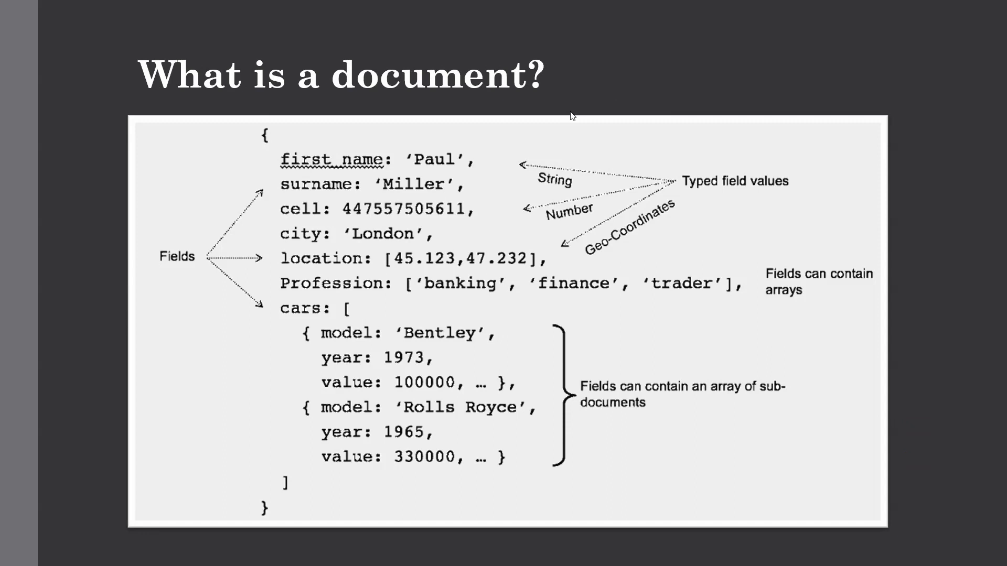
mouse_move(532, 117)
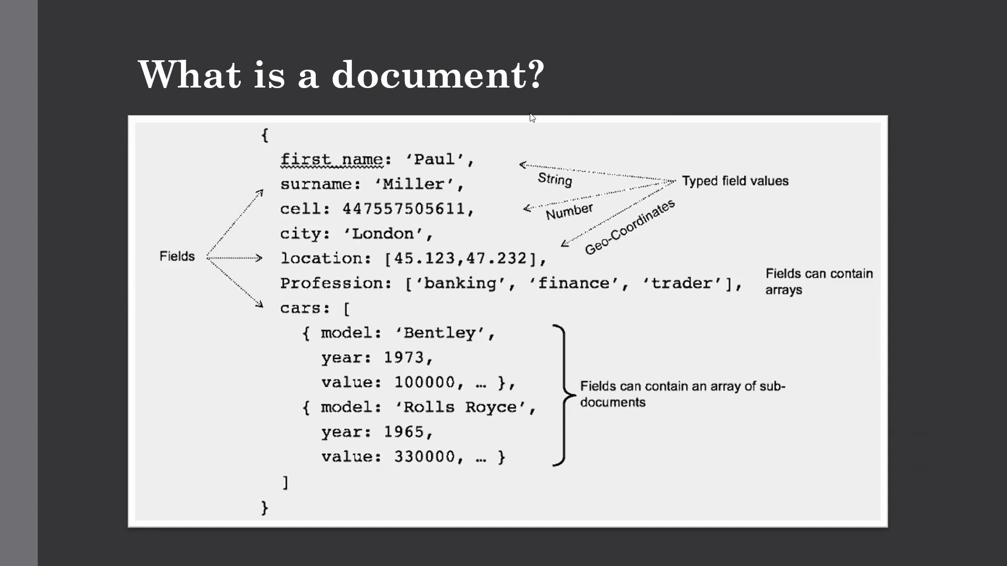
mouse_move(532, 118)
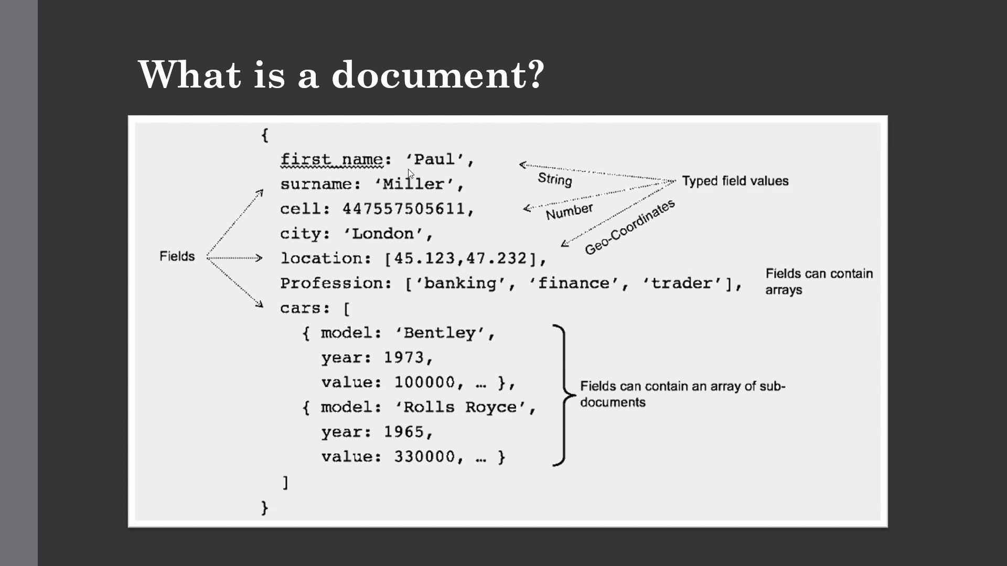
mouse_move(288, 196)
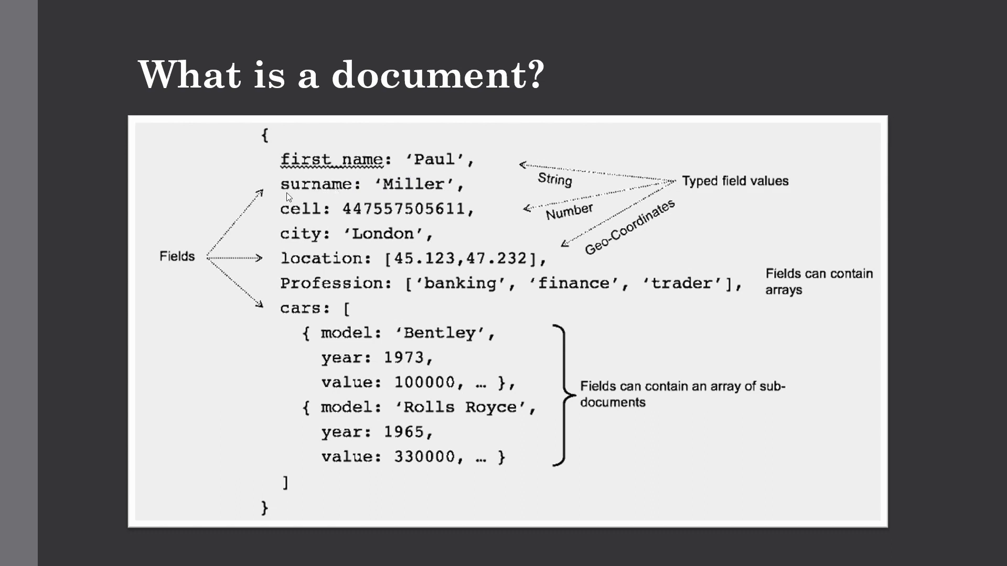
mouse_move(681, 260)
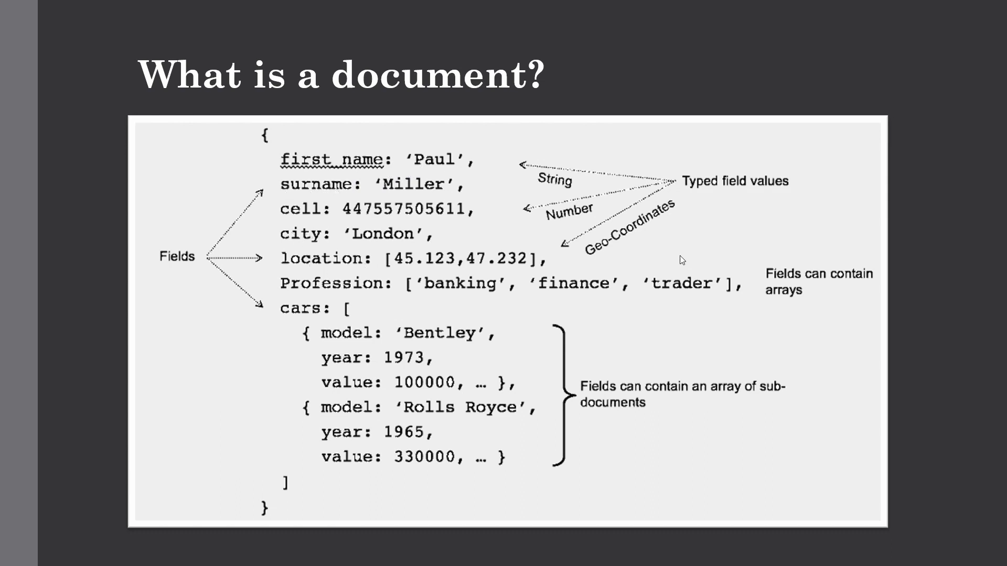
mouse_move(538, 199)
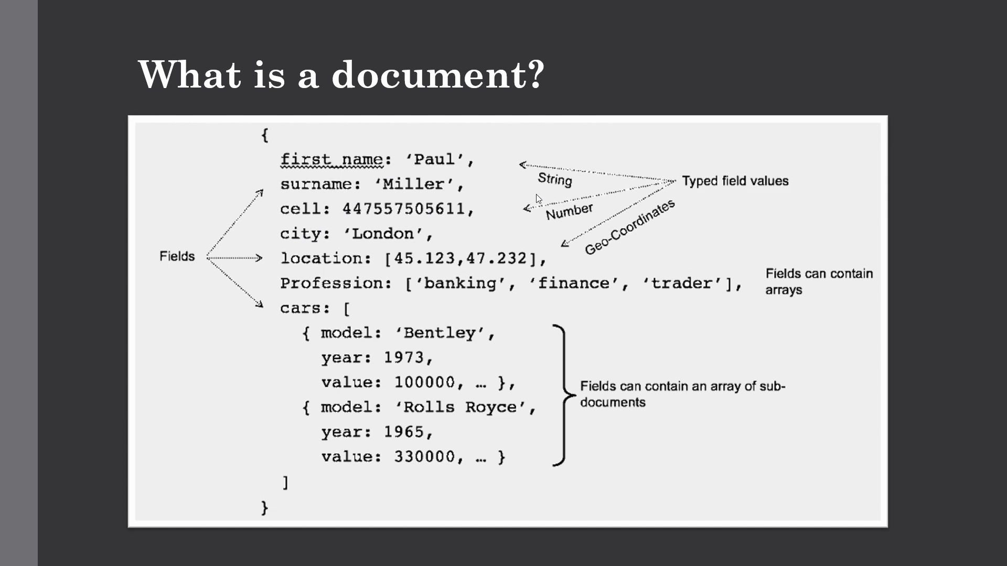
mouse_move(538, 200)
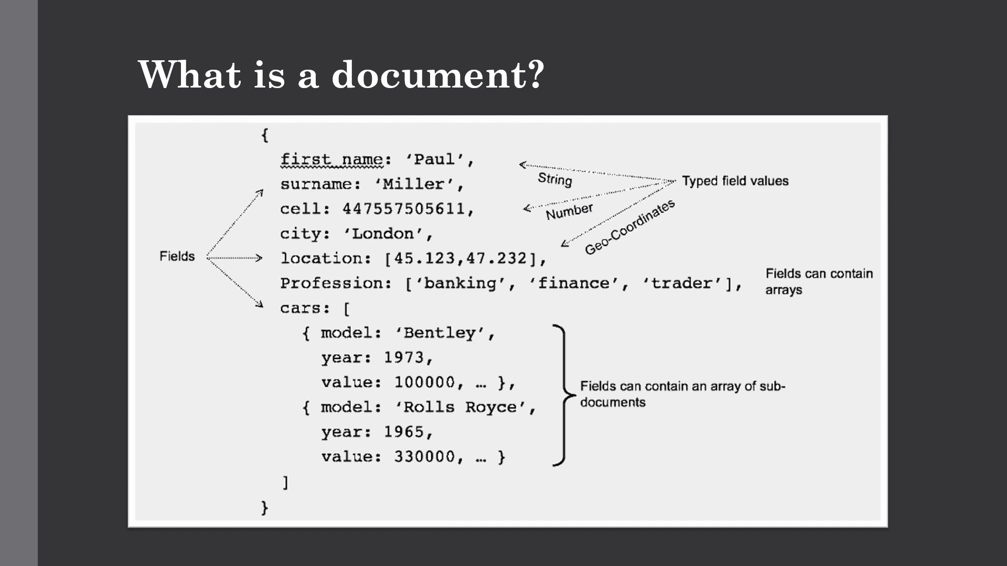
mouse_move(488, 240)
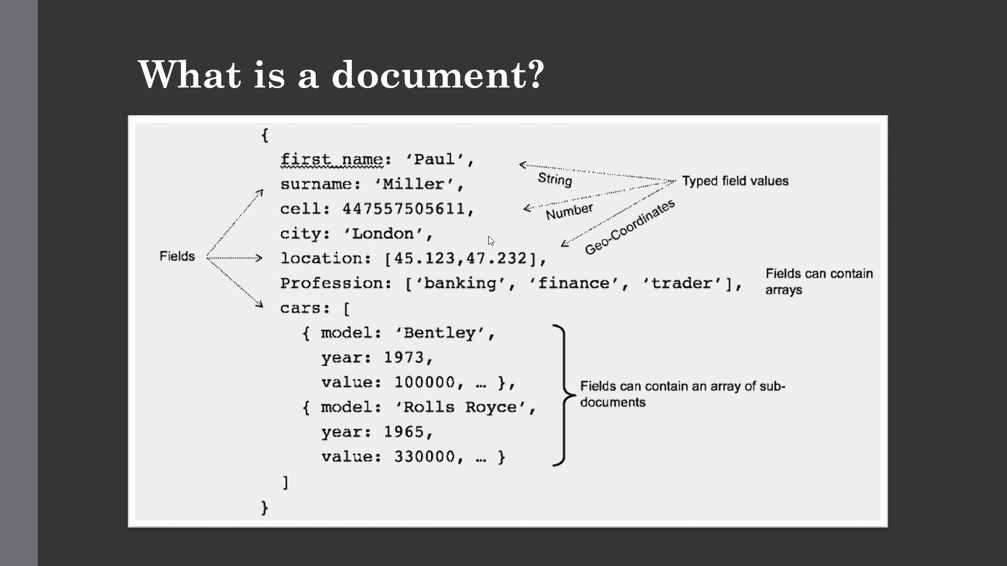
mouse_move(646, 229)
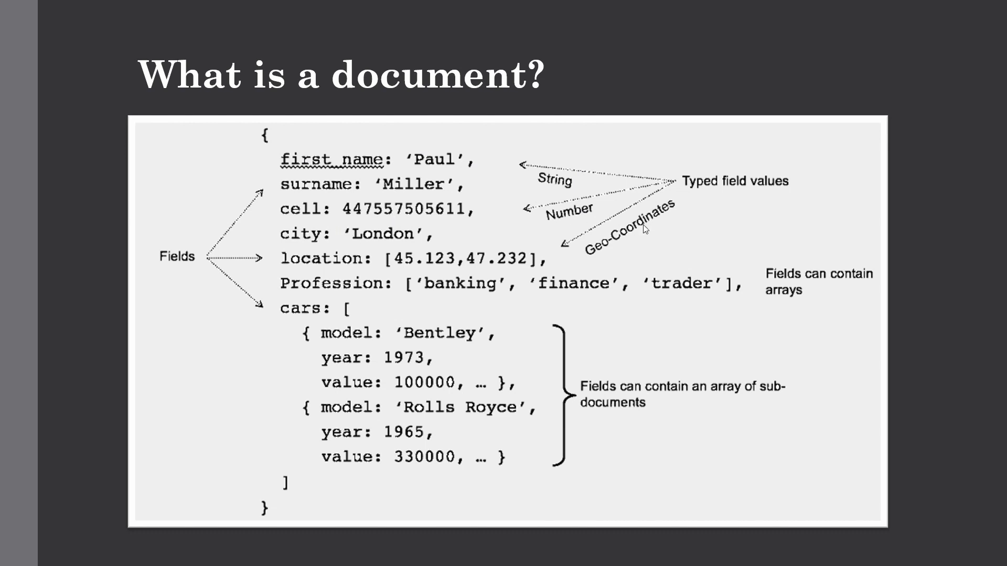
mouse_move(610, 263)
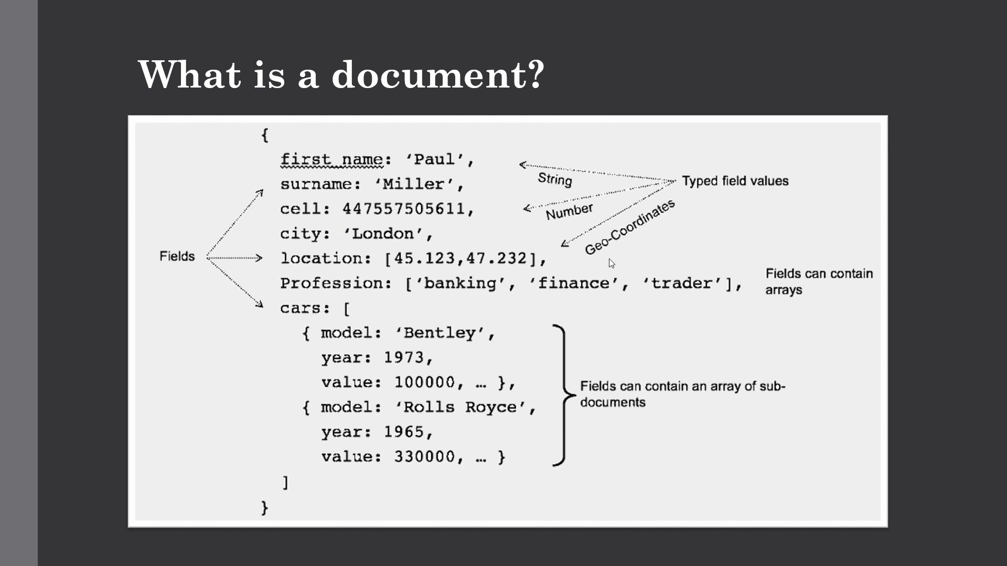
mouse_move(610, 263)
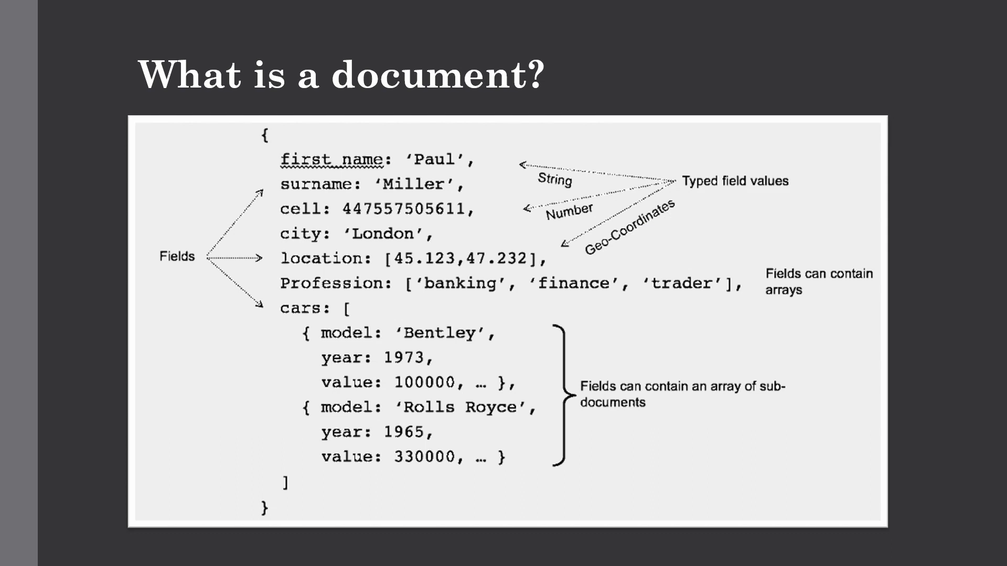
mouse_move(329, 321)
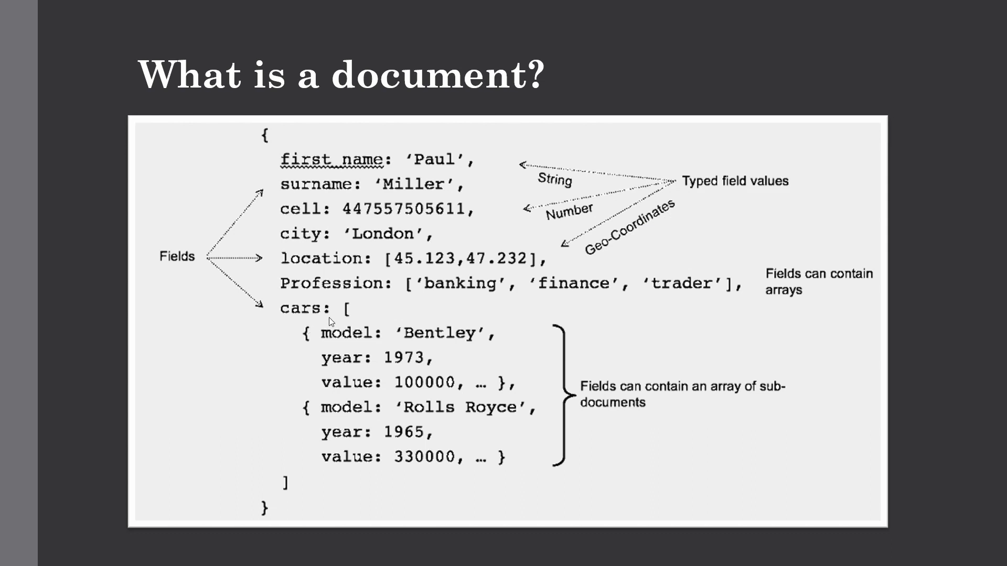
mouse_move(331, 322)
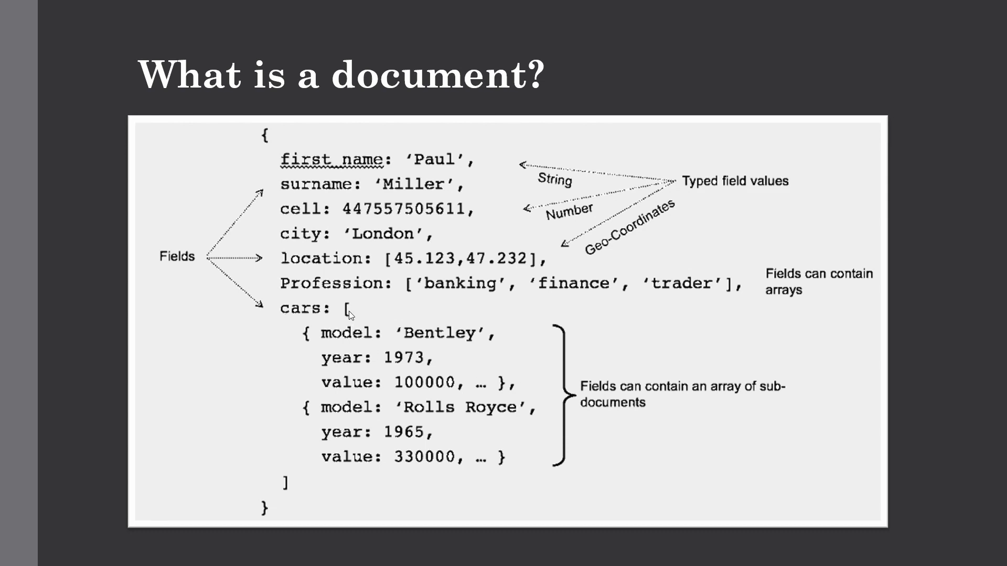
mouse_move(358, 360)
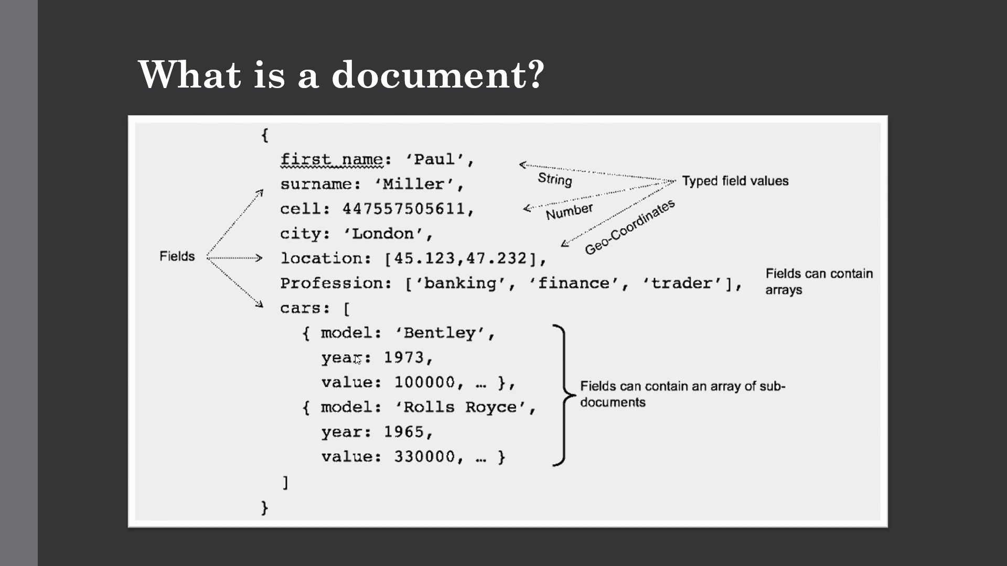
mouse_move(386, 491)
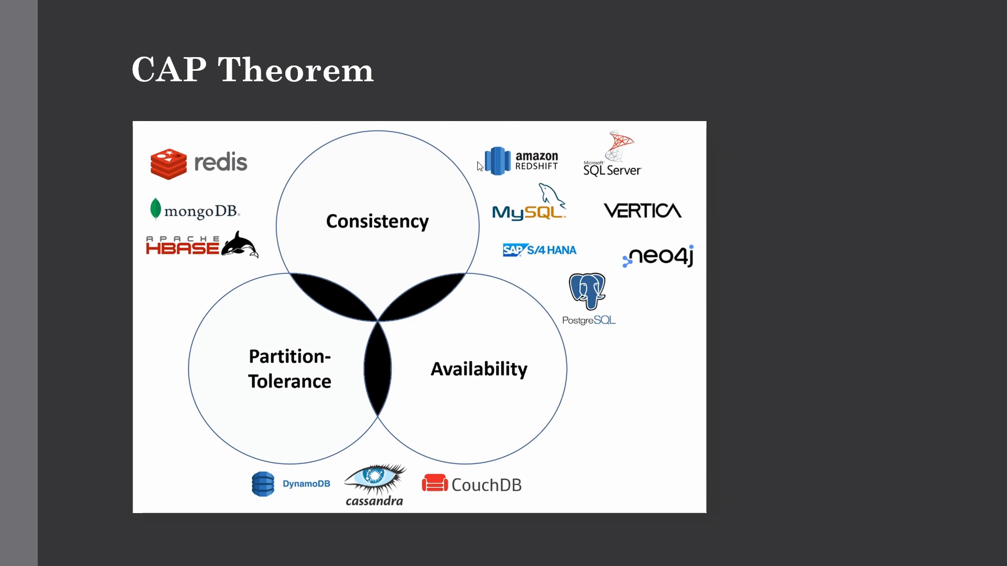
mouse_move(409, 219)
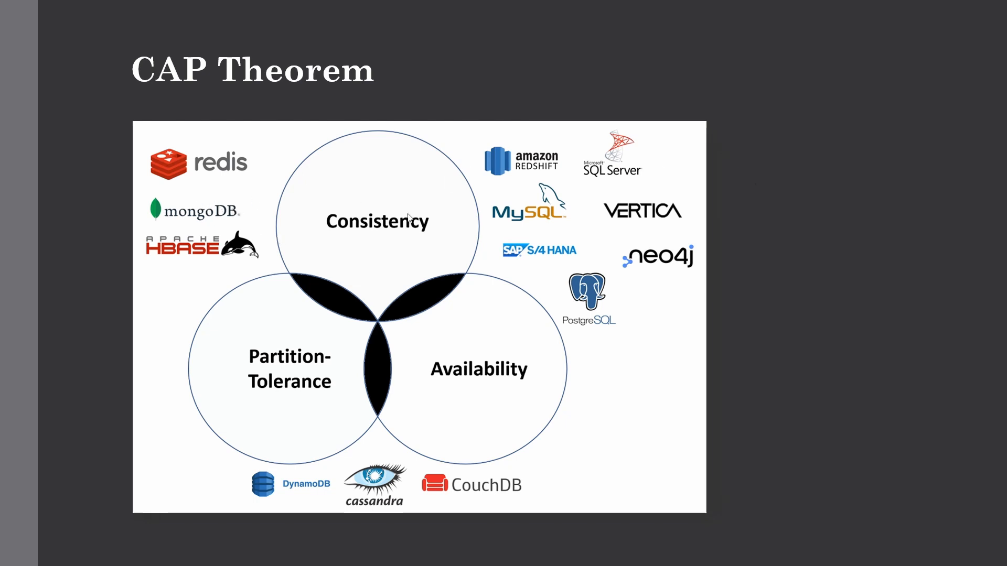
mouse_move(325, 373)
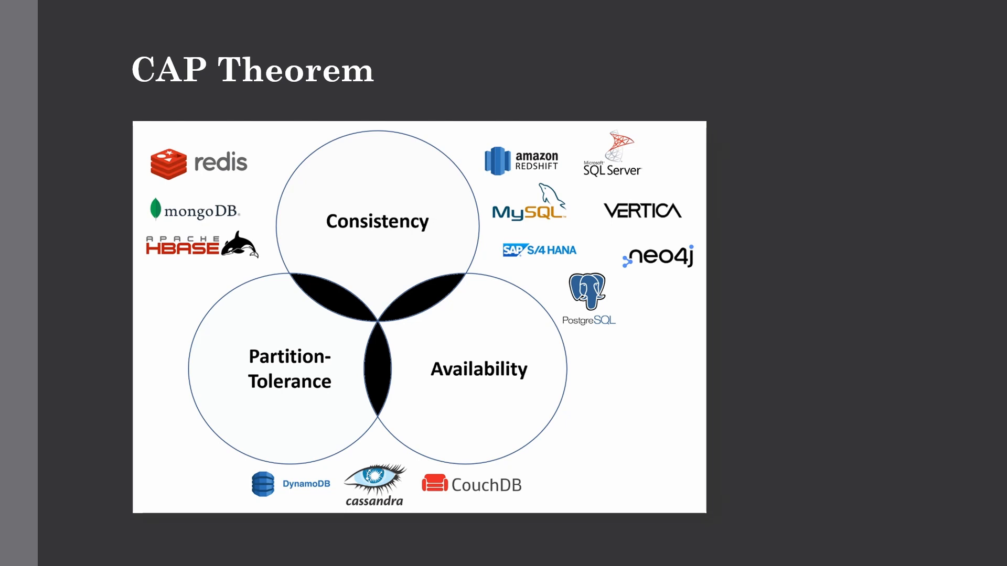
mouse_move(298, 401)
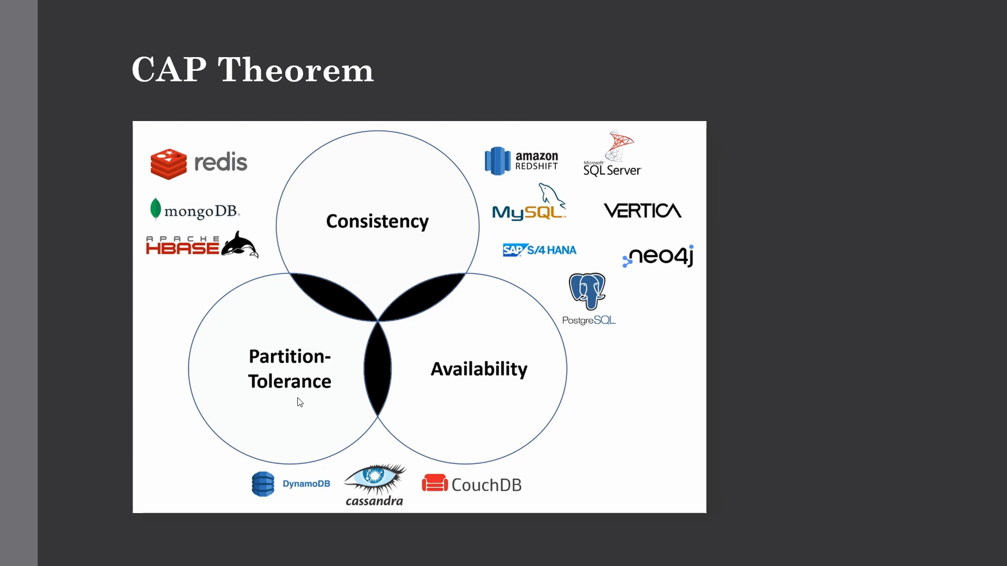
mouse_move(379, 500)
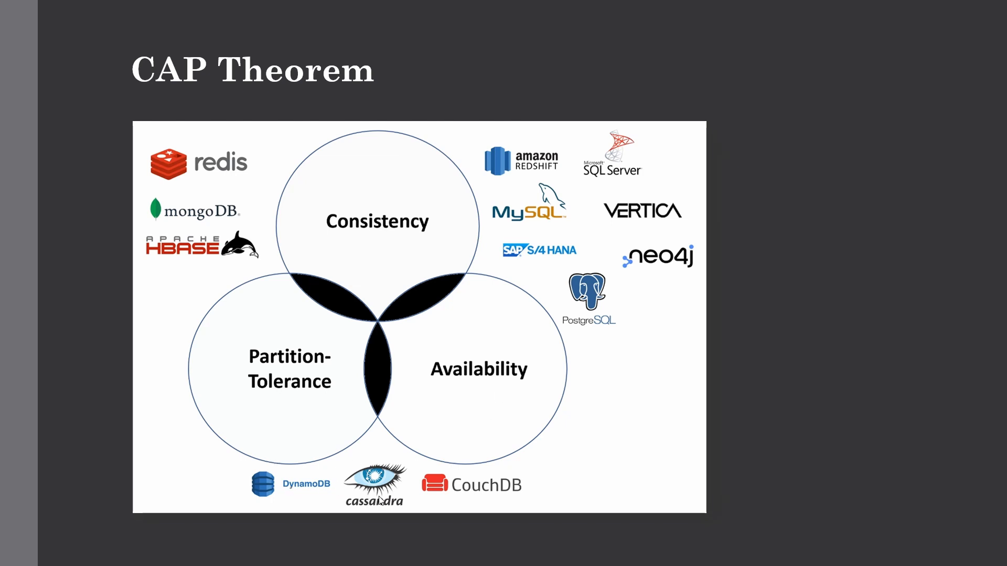
mouse_move(535, 357)
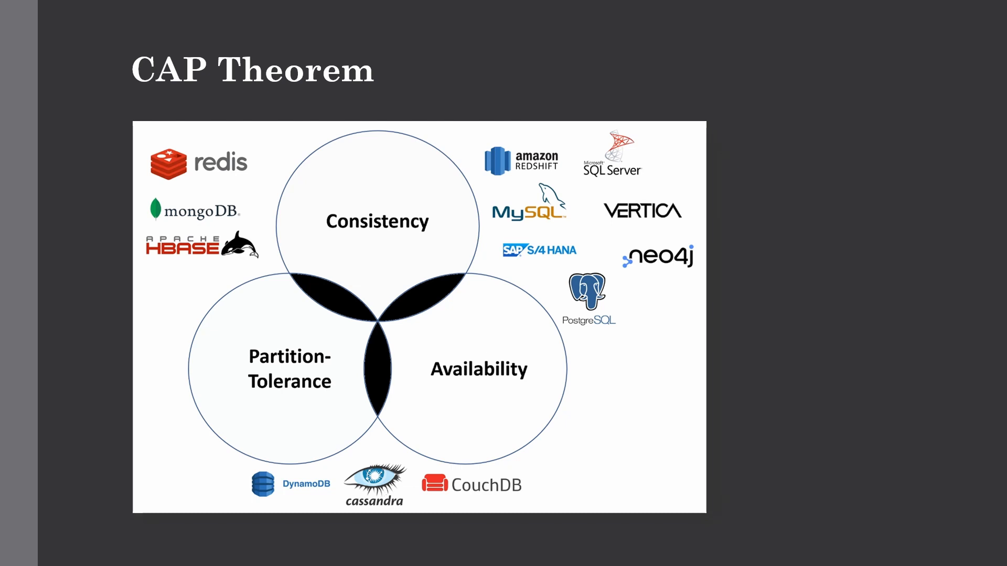
mouse_move(261, 249)
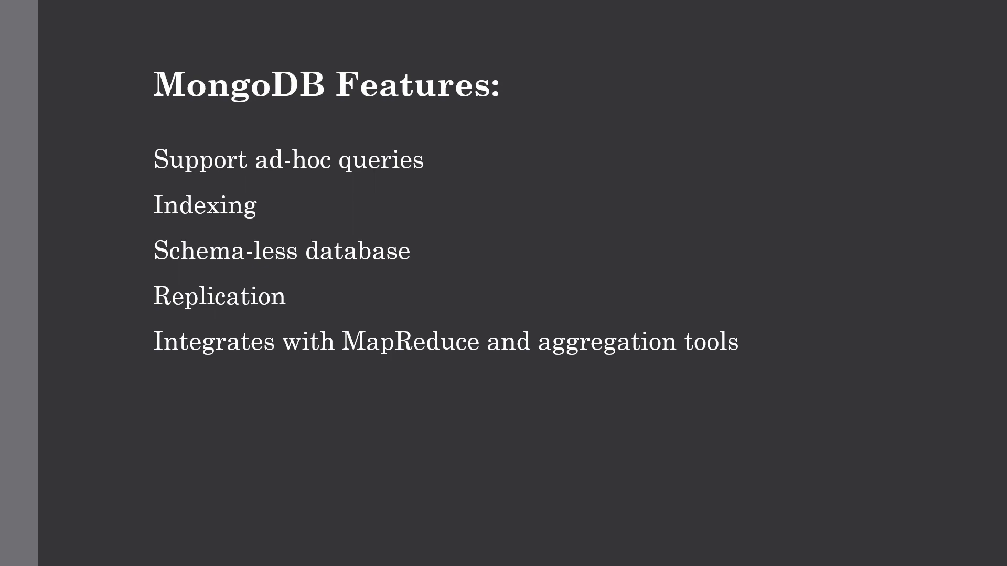
Advance through the MongoDB Architecture slide to the 'What is a document?' slide.
key(Right)
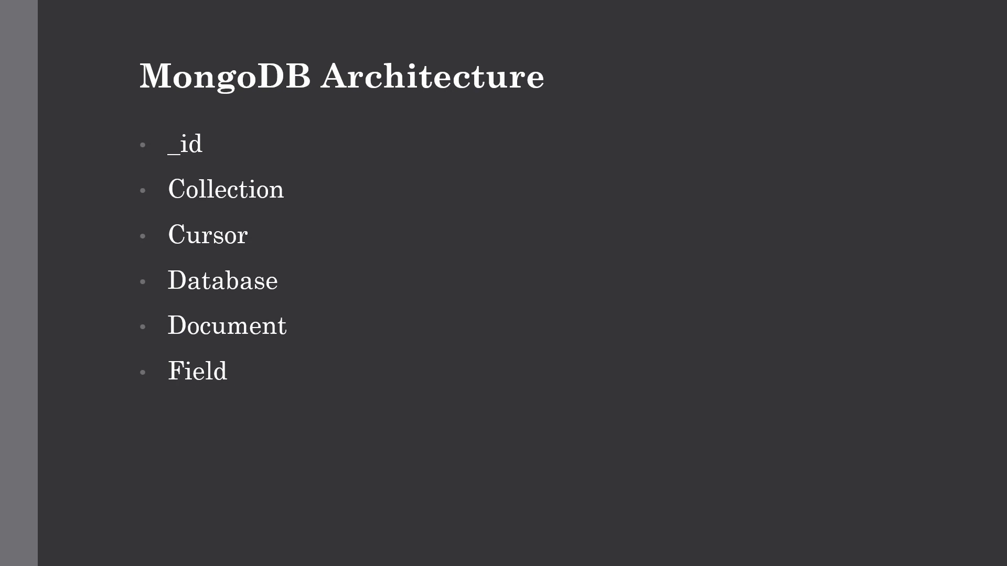
mouse_move(95, 238)
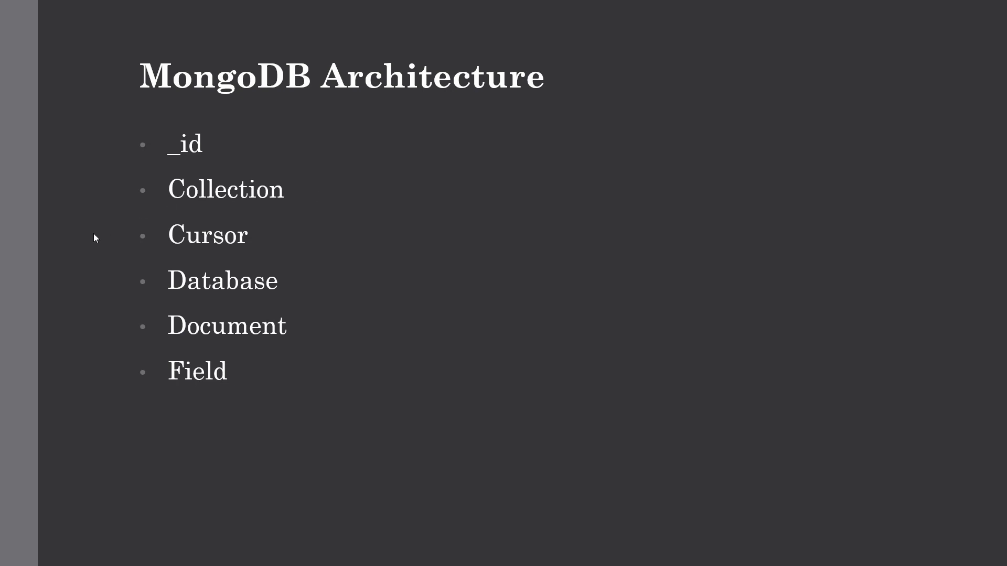
mouse_move(310, 349)
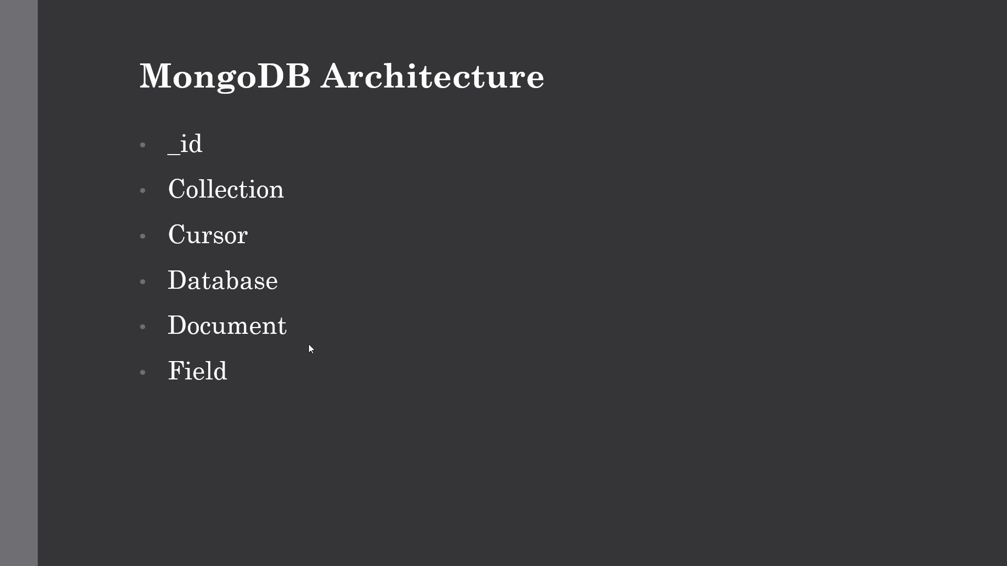
mouse_move(160, 211)
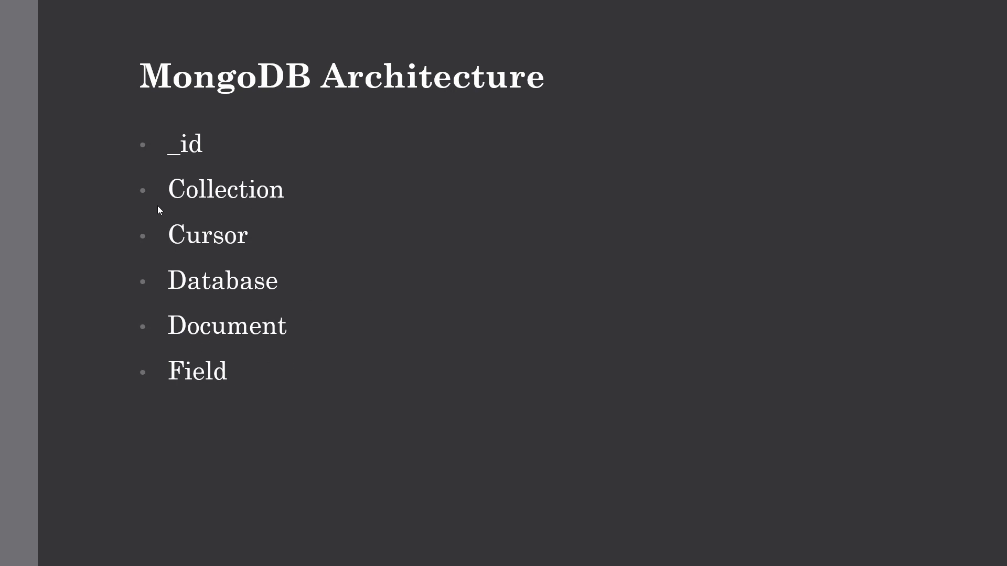
mouse_move(268, 210)
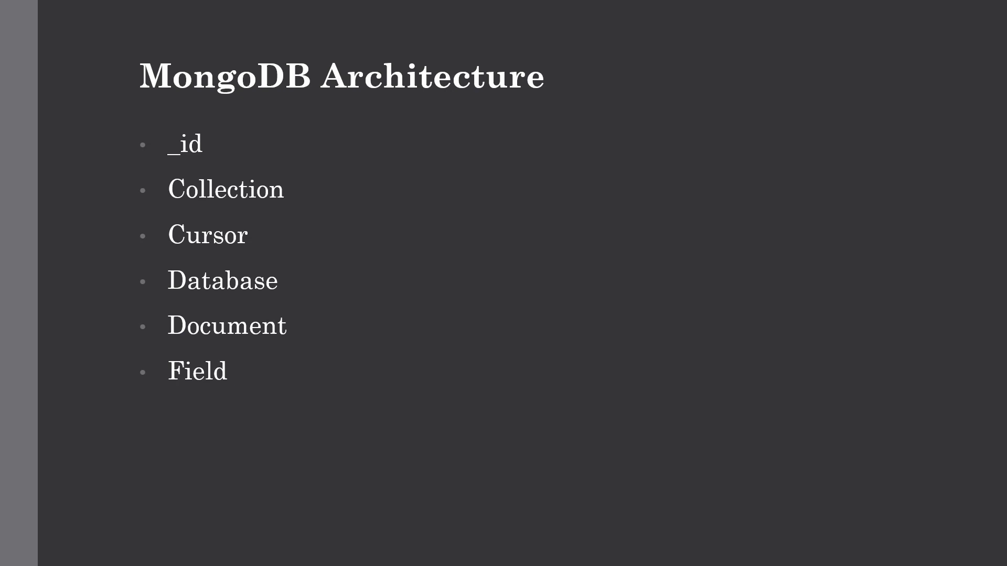
key(Right)
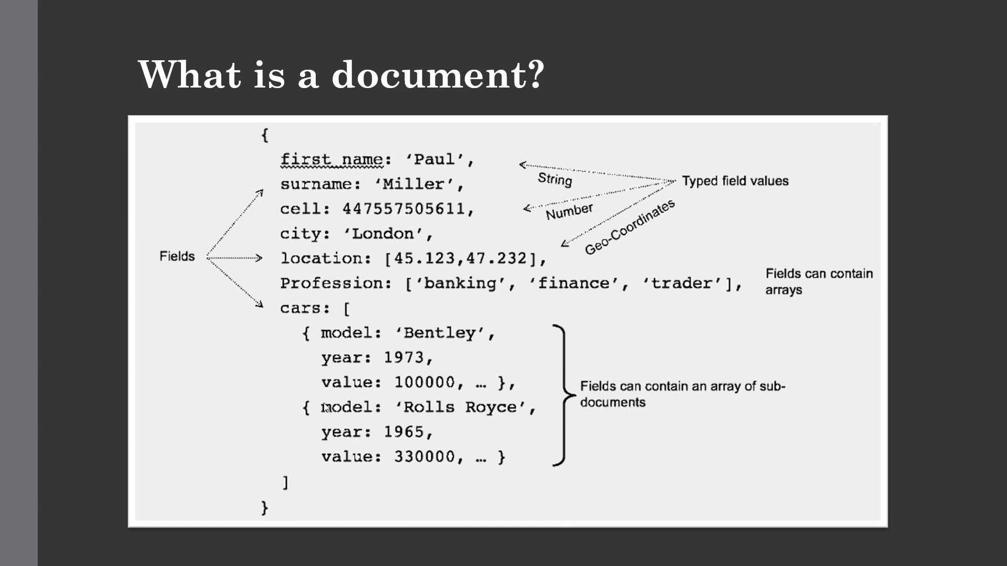
mouse_move(375, 180)
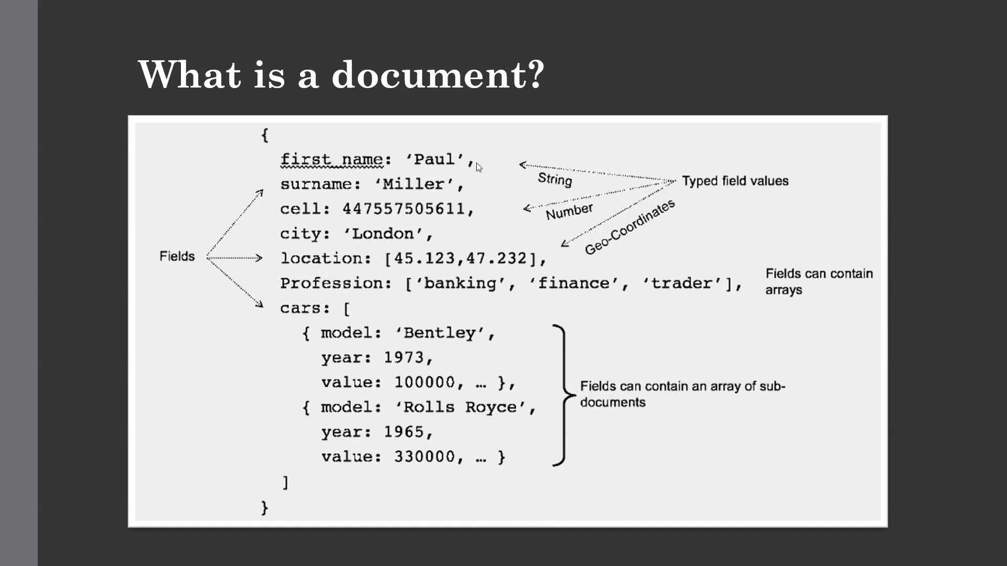
mouse_move(441, 173)
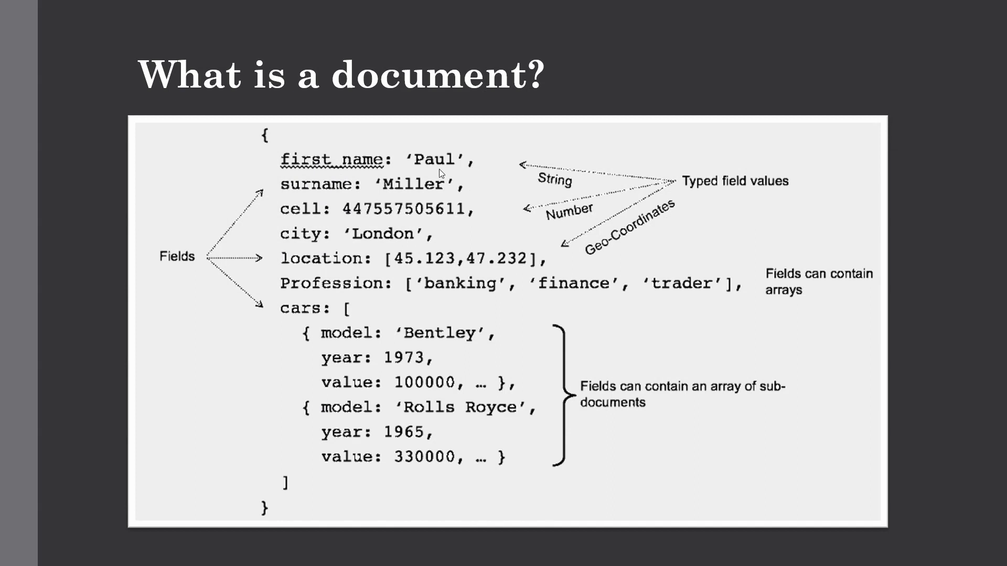
mouse_move(358, 195)
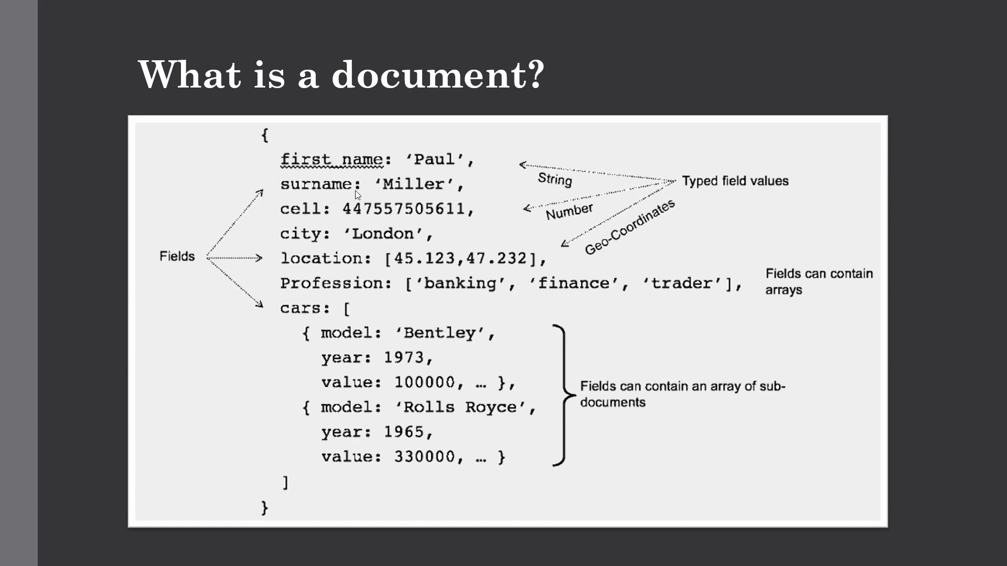
mouse_move(323, 262)
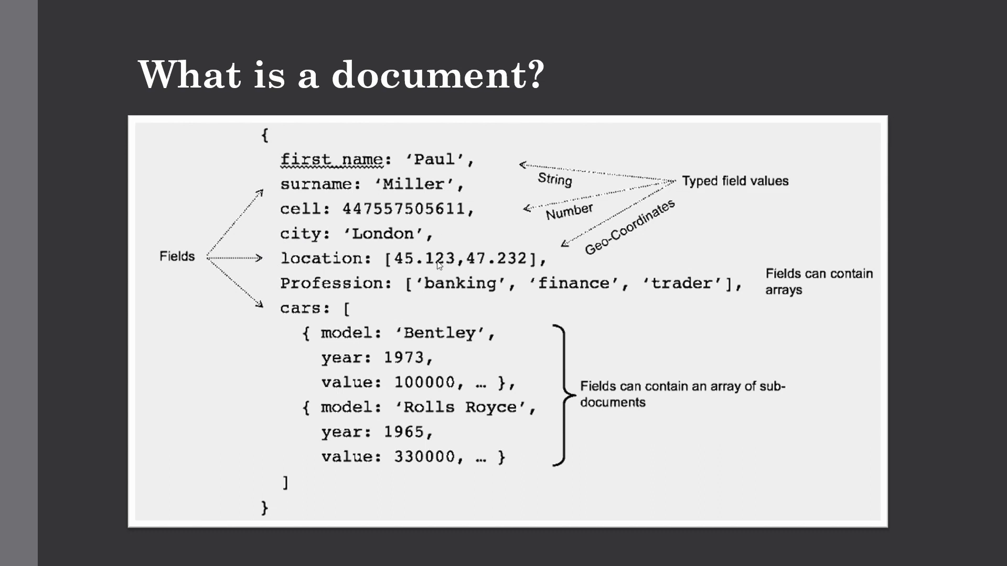
mouse_move(439, 265)
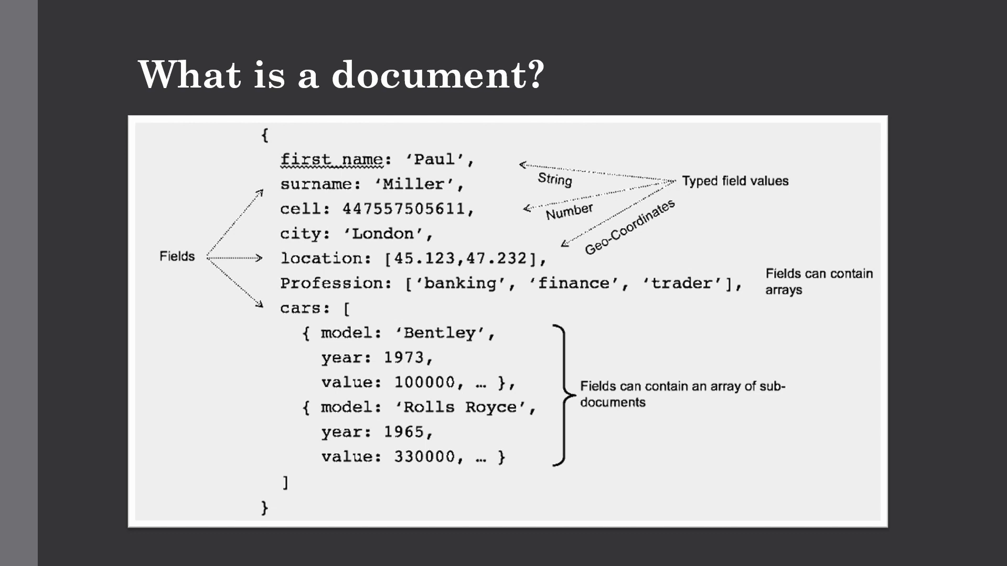
key(Right)
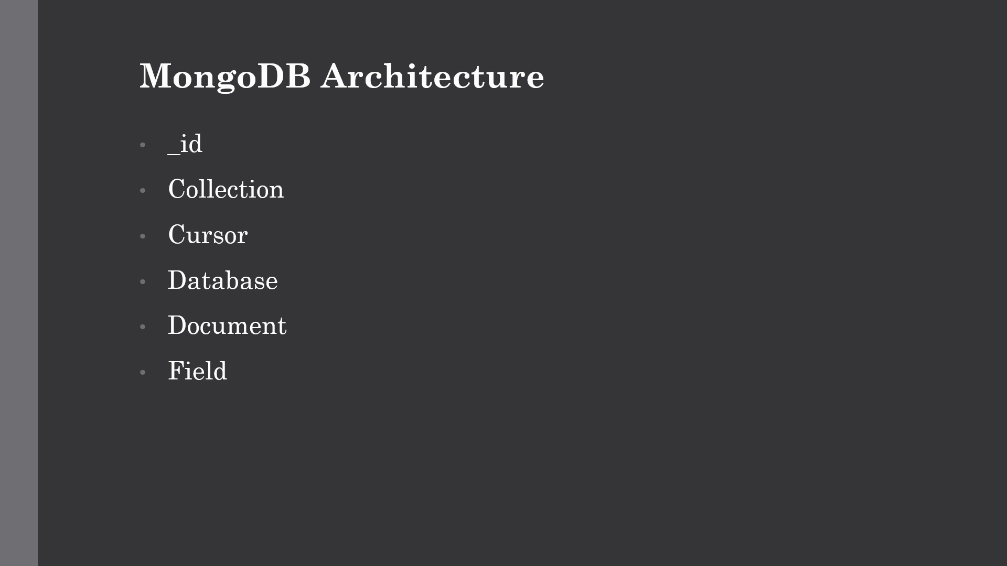
Advance to the Advantages of MongoDB slide listing schema-less, no joins and scalability.
key(Right)
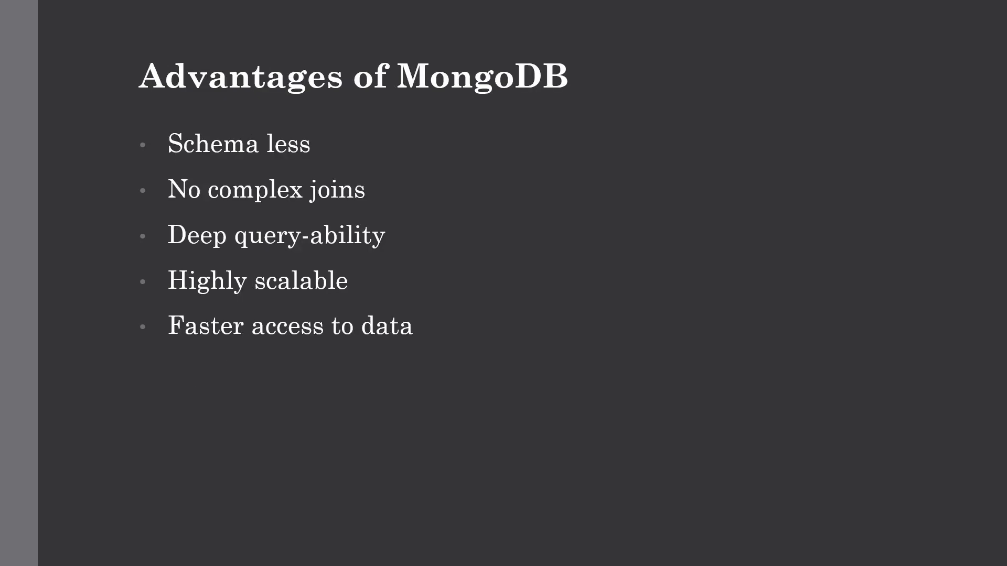